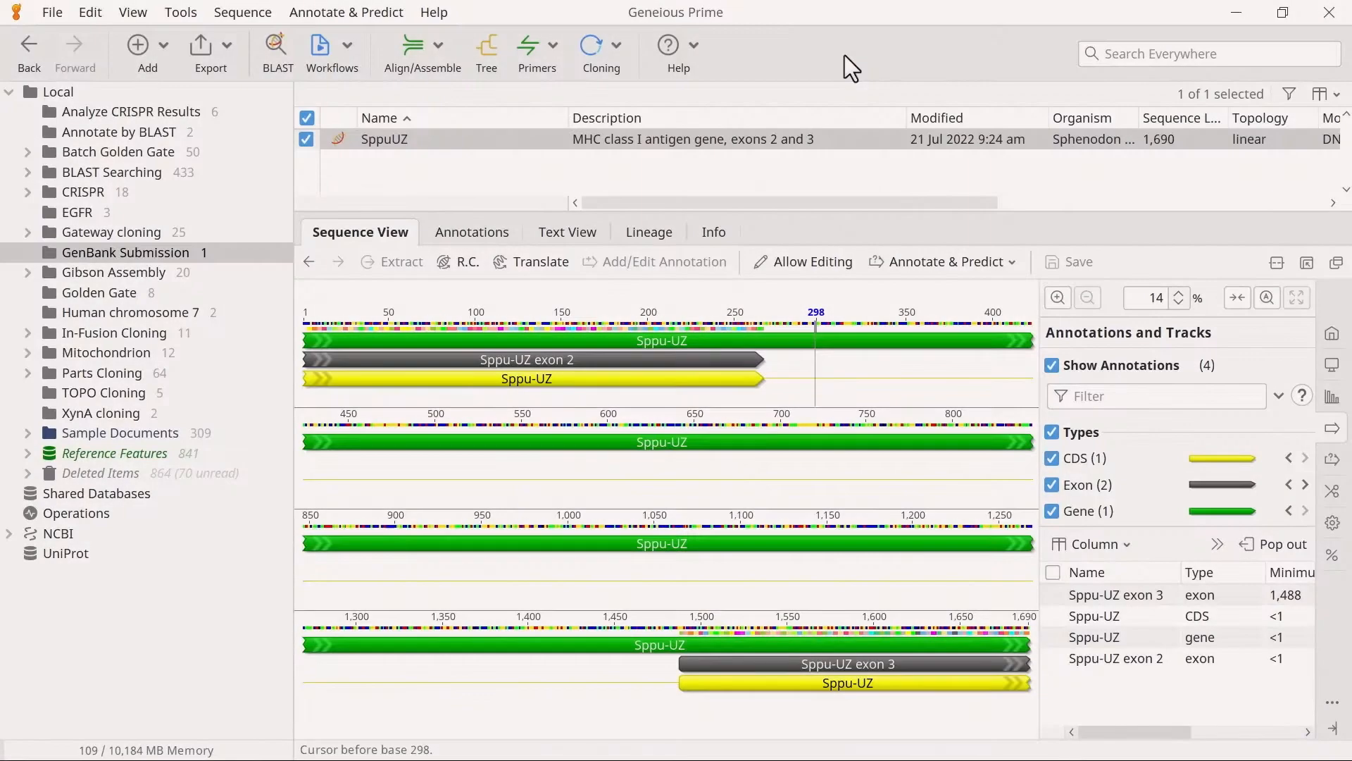
mouse_move(836, 69)
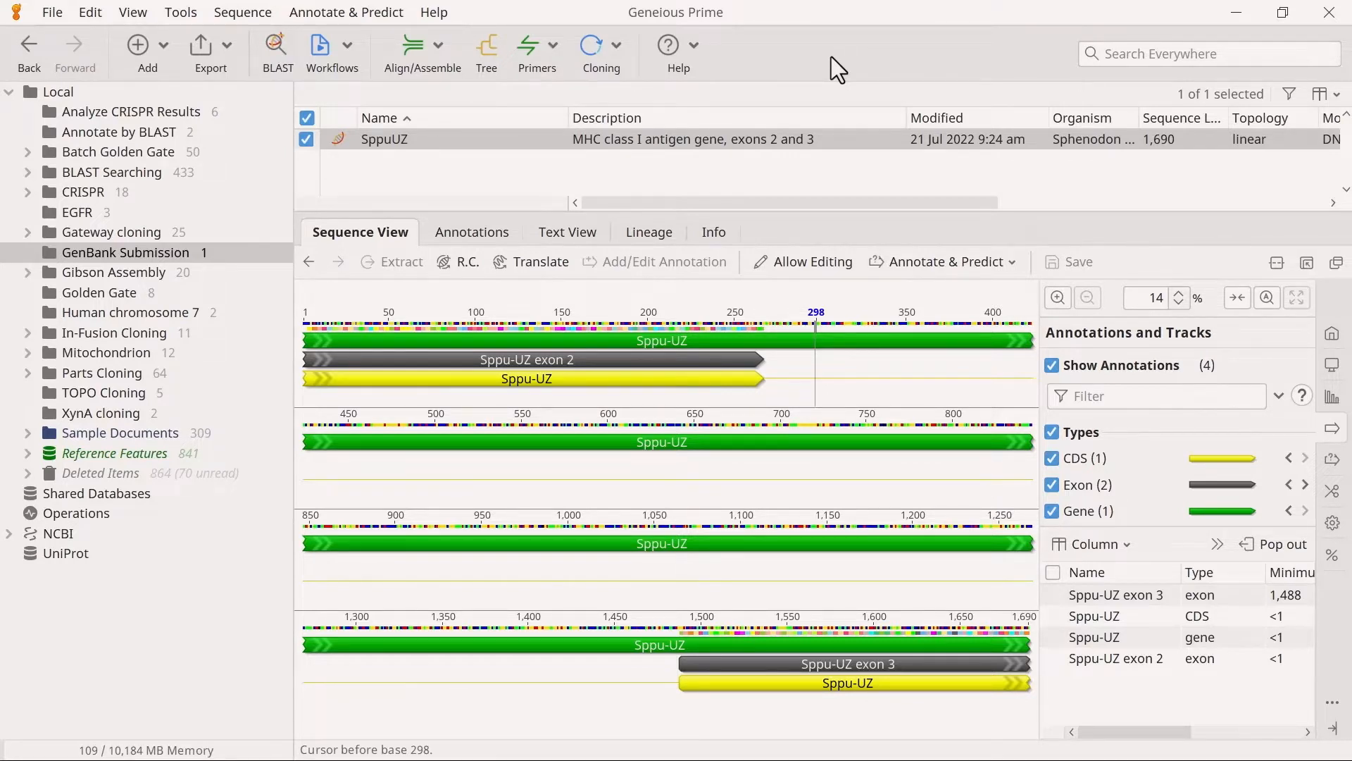
Install the GenBank Submission plugin from Tools > Plugins and acknowledge the installation result
left_click(180, 12)
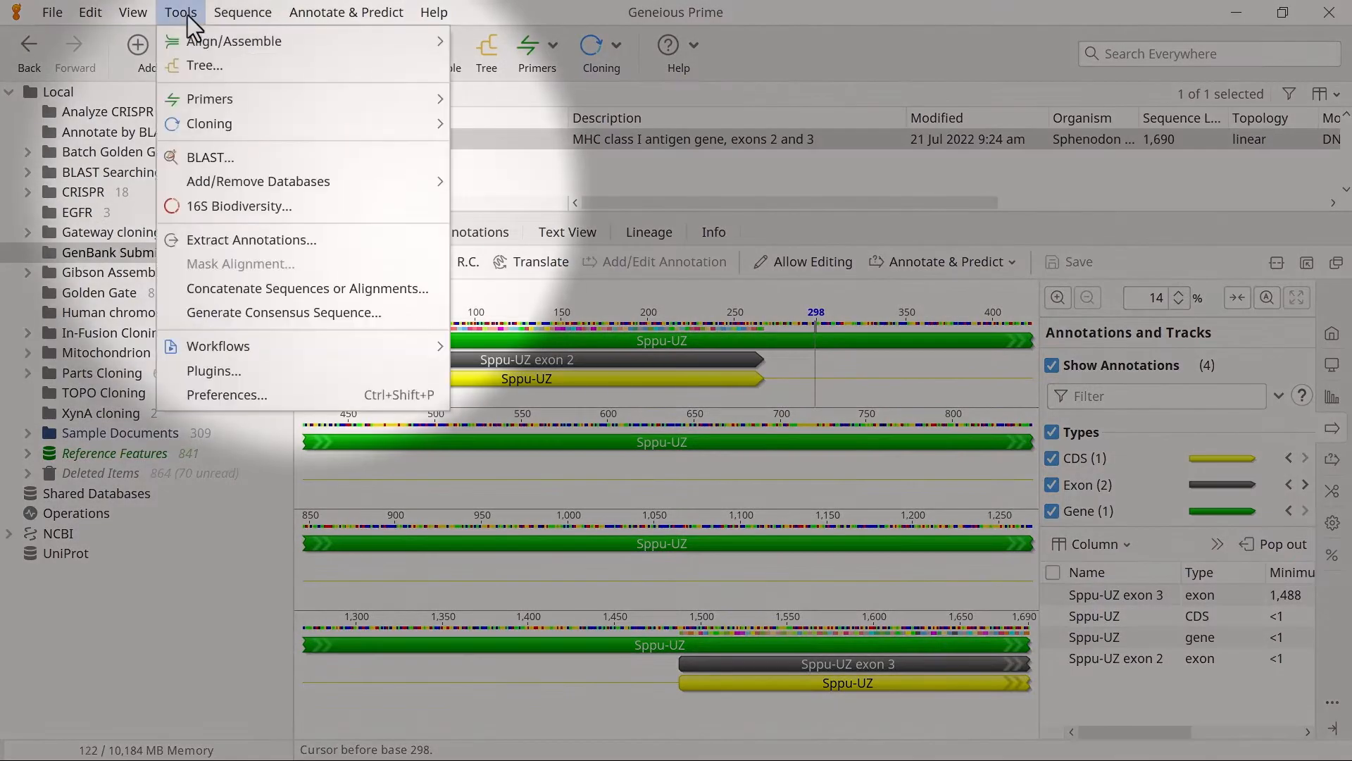
mouse_move(213, 373)
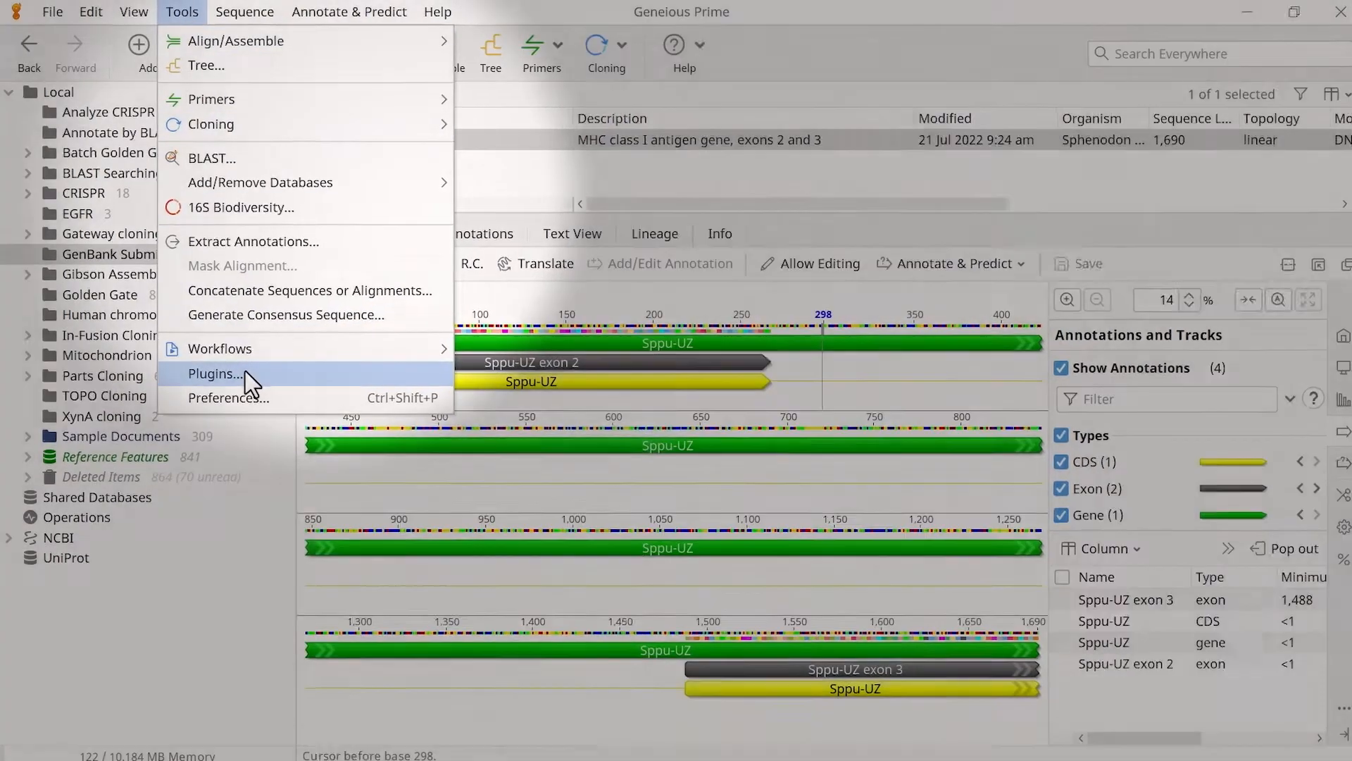
left_click(215, 374)
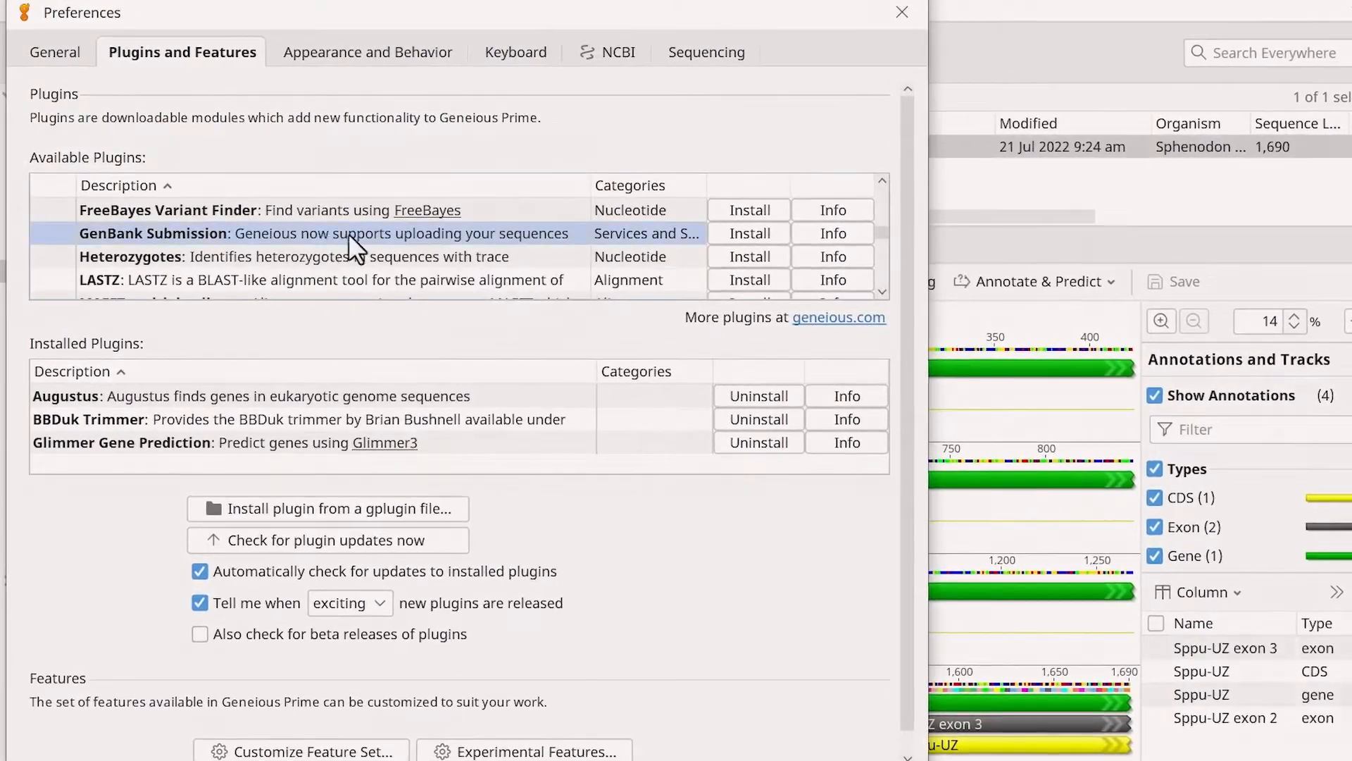
left_click(749, 233)
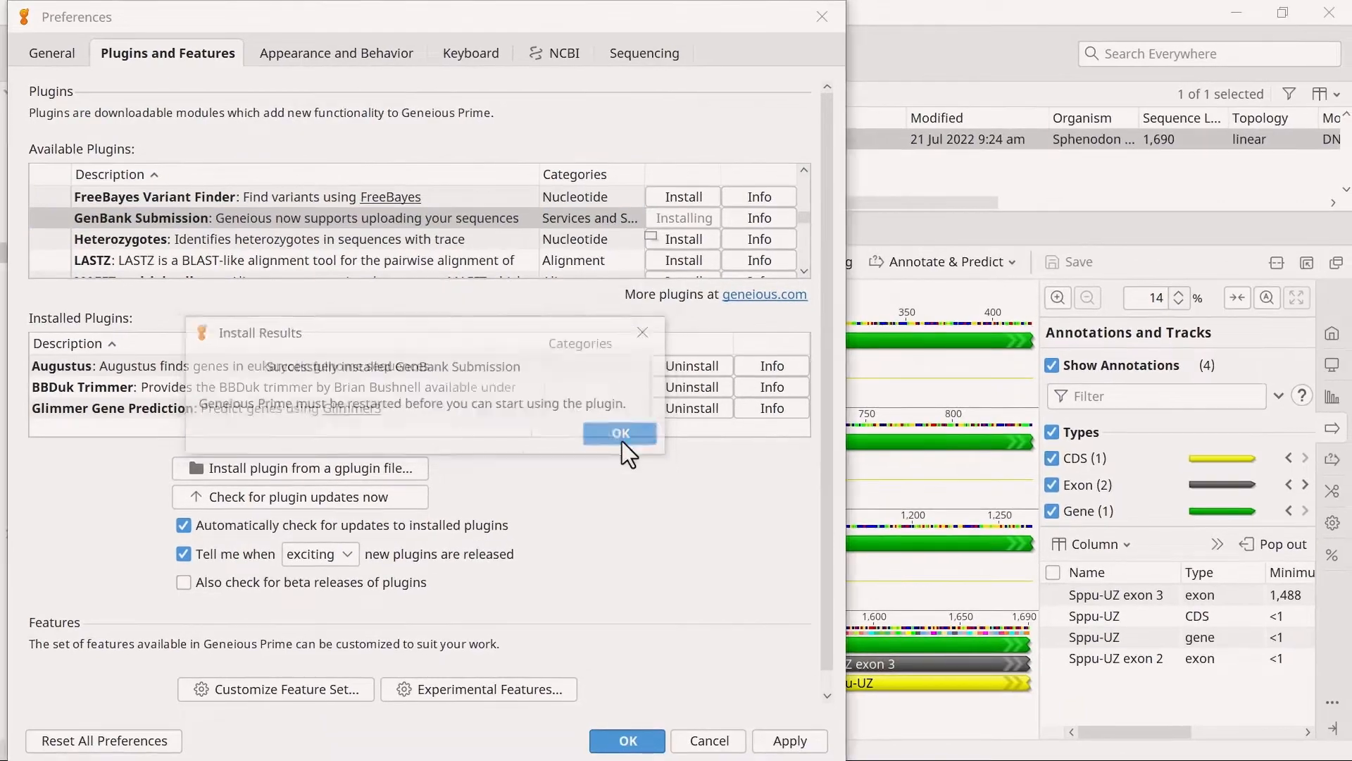
left_click(619, 433)
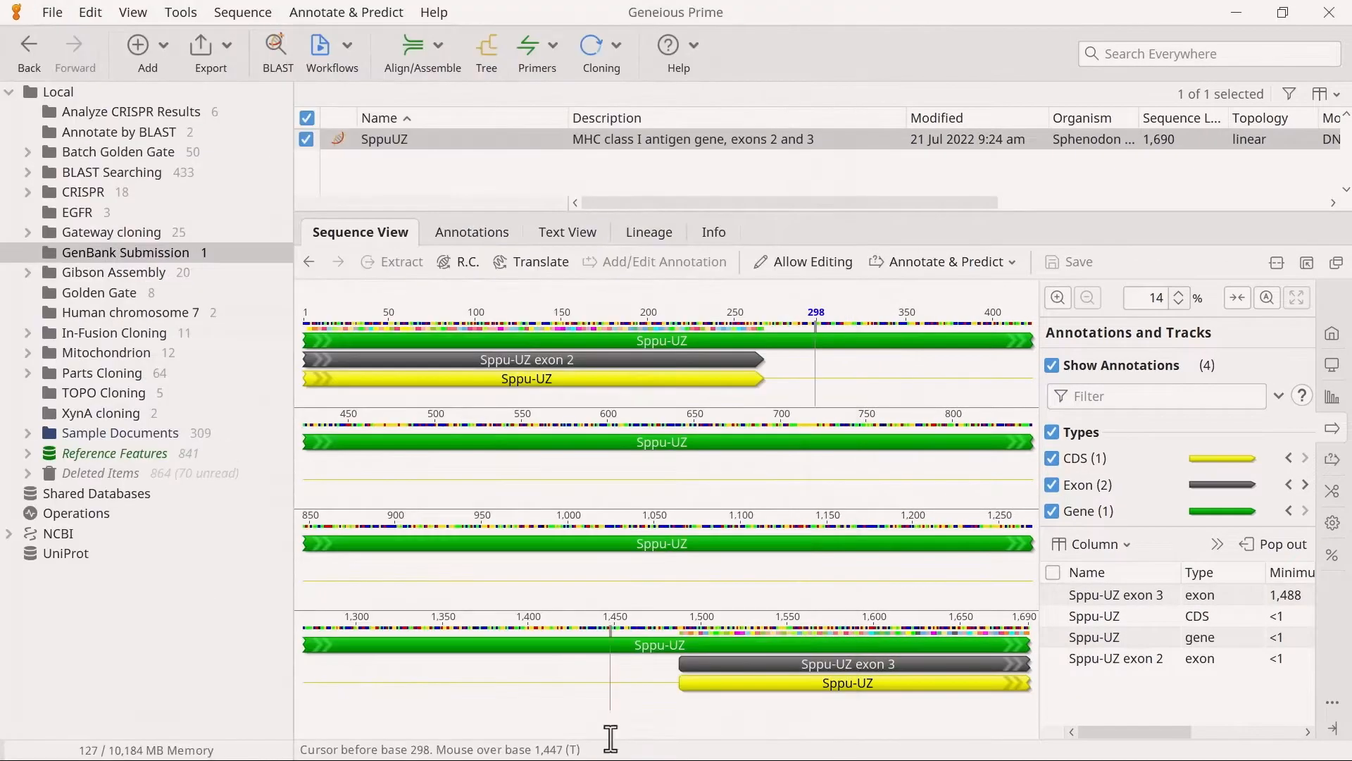
mouse_move(609, 734)
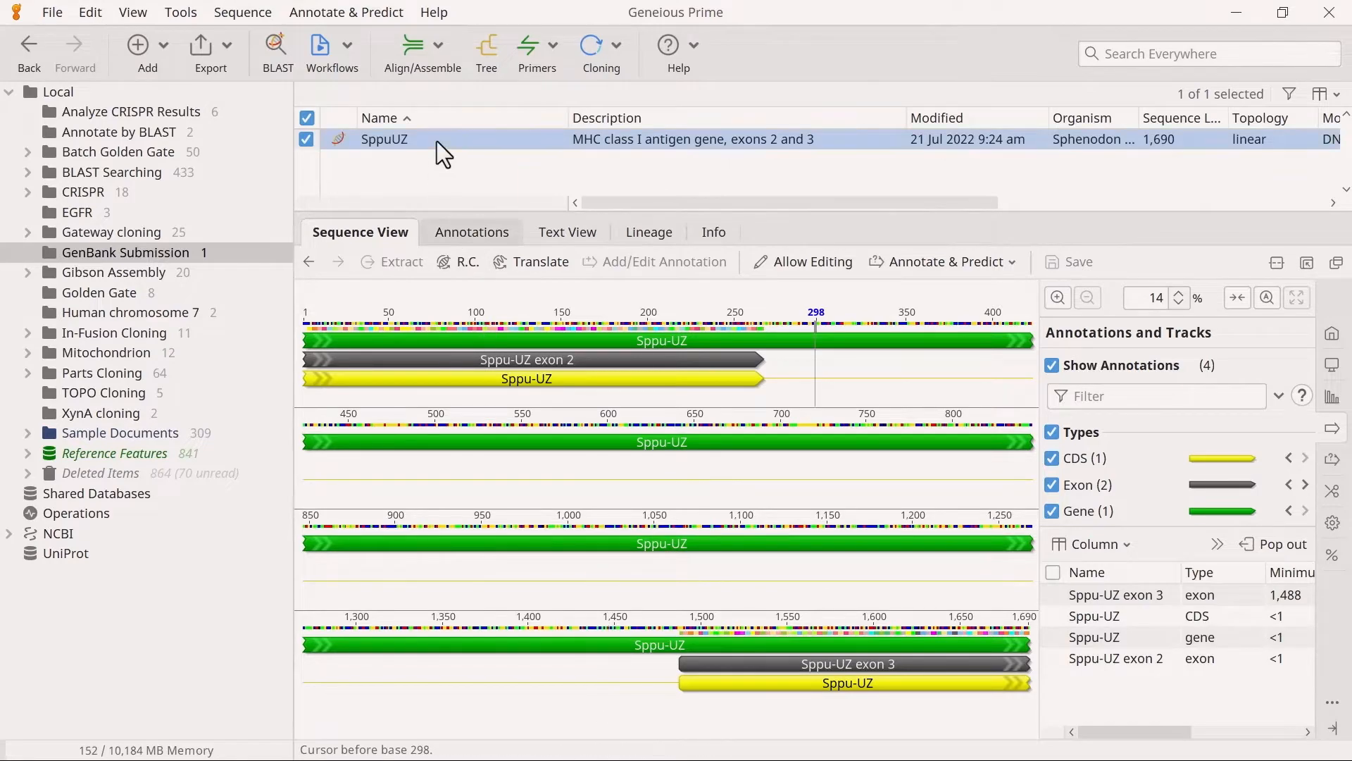
Start a GenBank submission named SppuUZ, set to save as a local .tar file
left_click(180, 12)
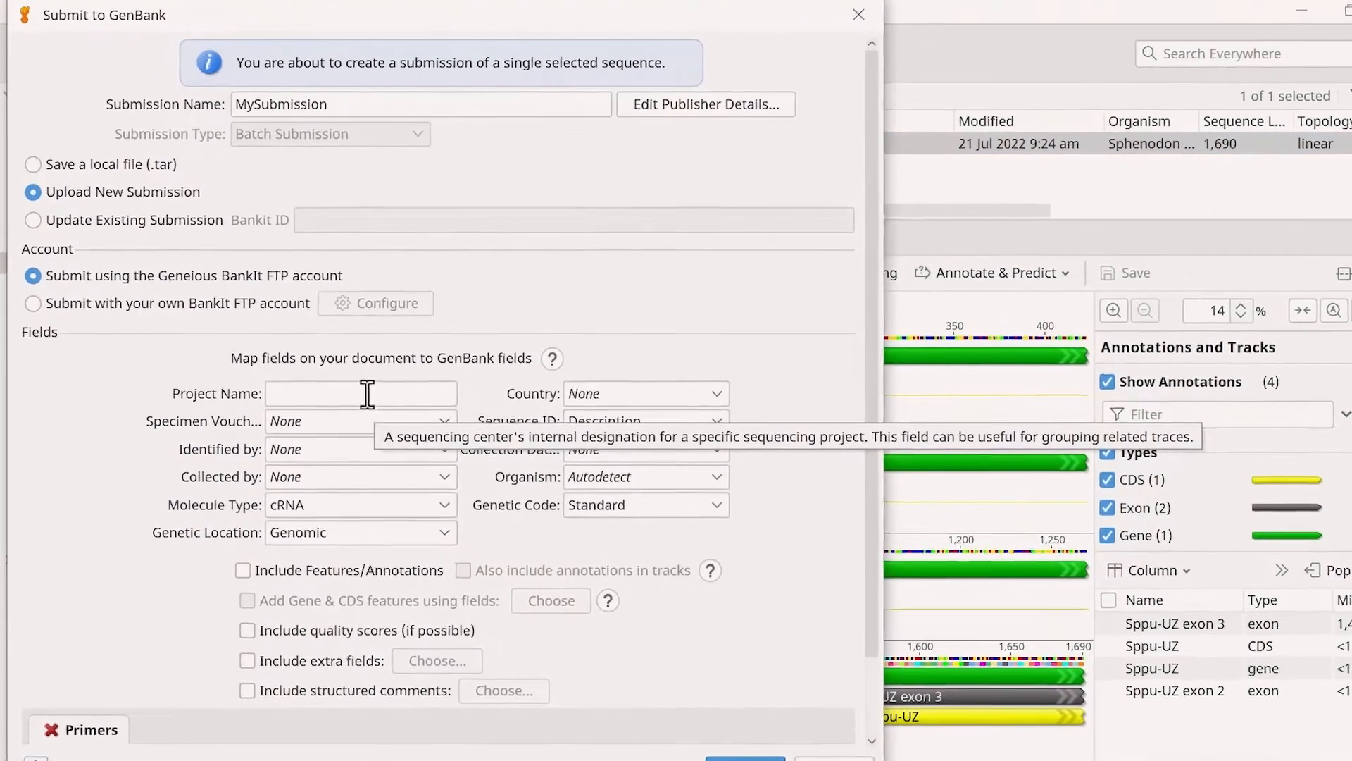
type("SppuUZ")
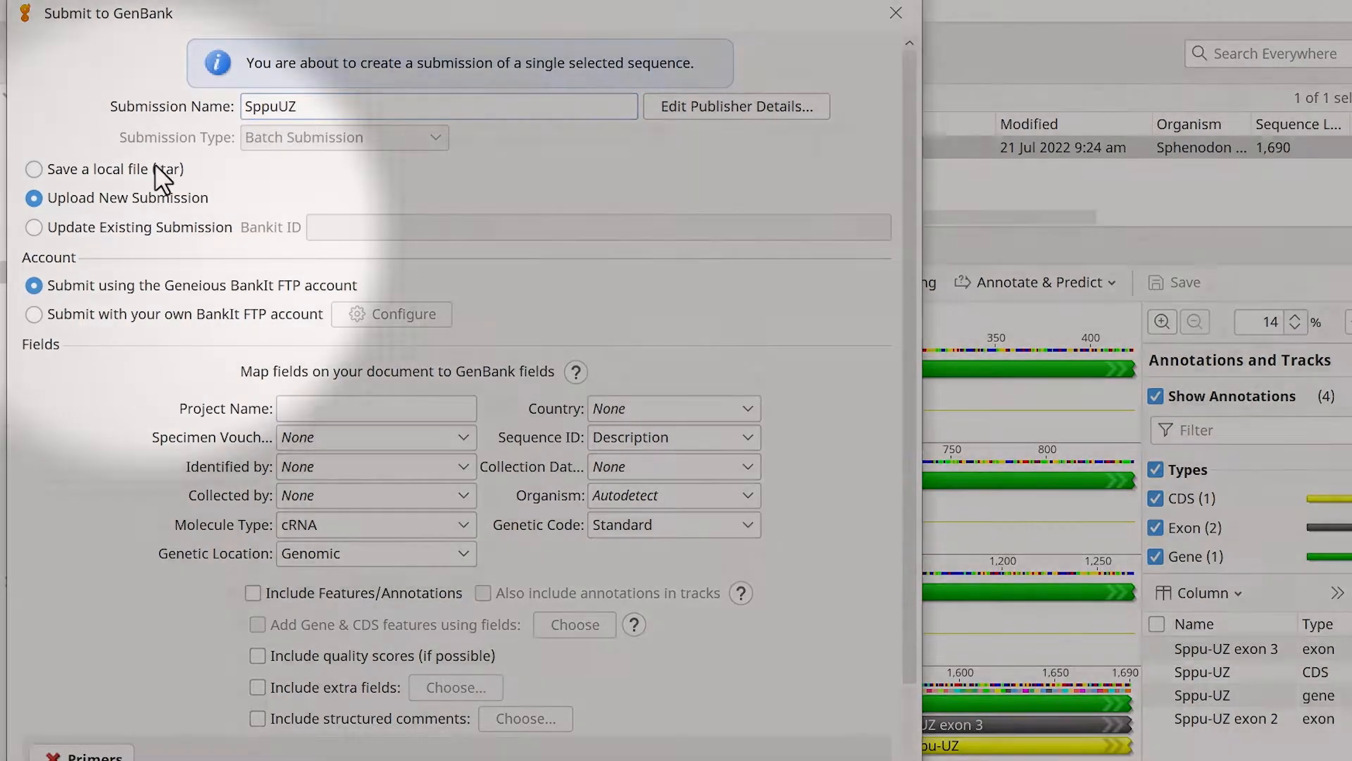
left_click(32, 169)
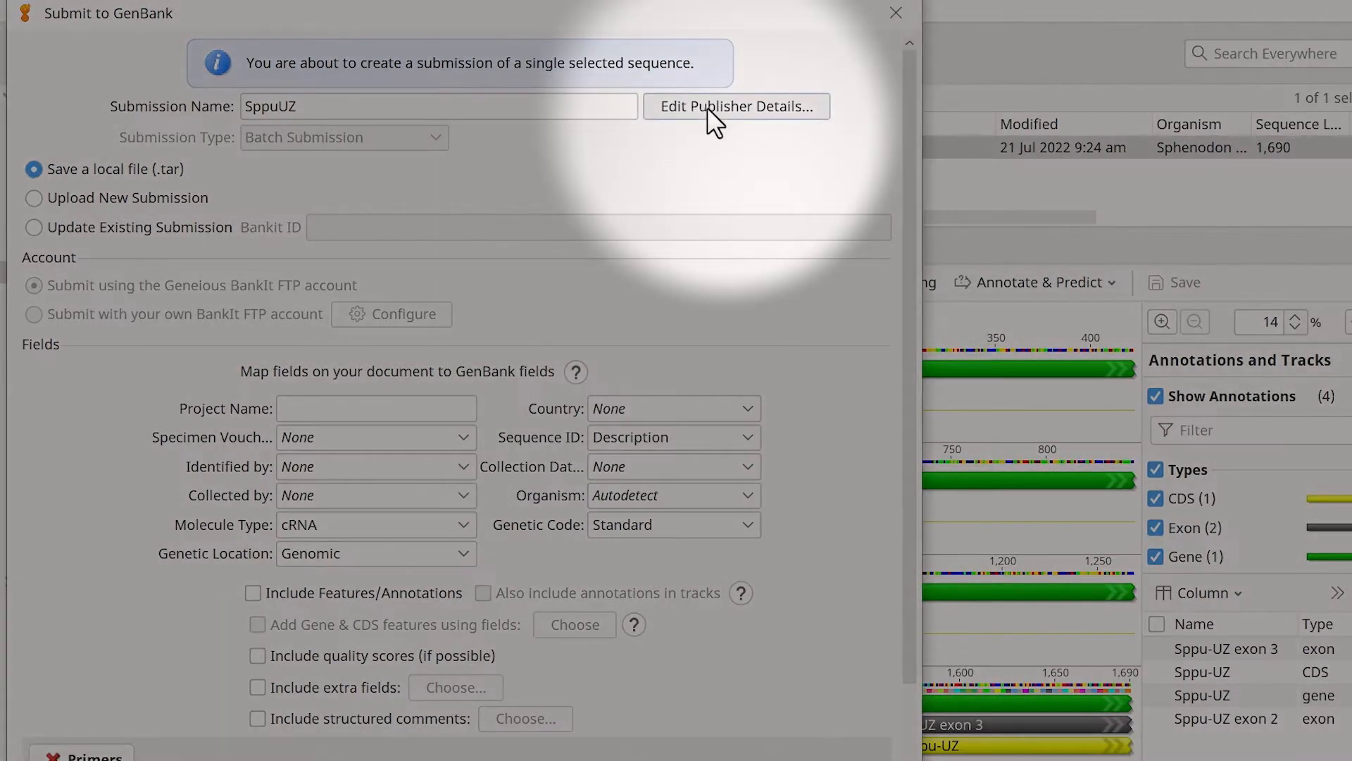
Enter publisher contact and affiliation, author Geneious Prime, and reference title 'Journal title'
left_click(736, 108)
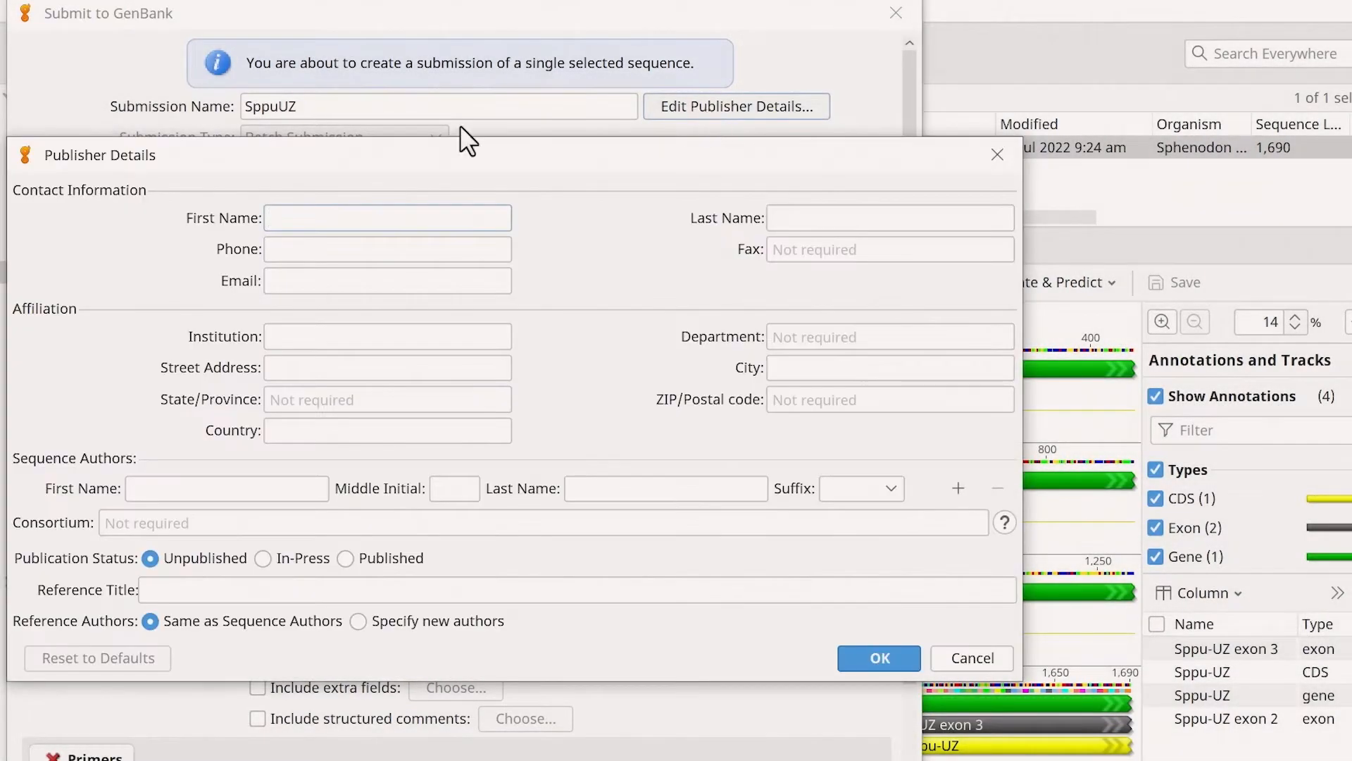
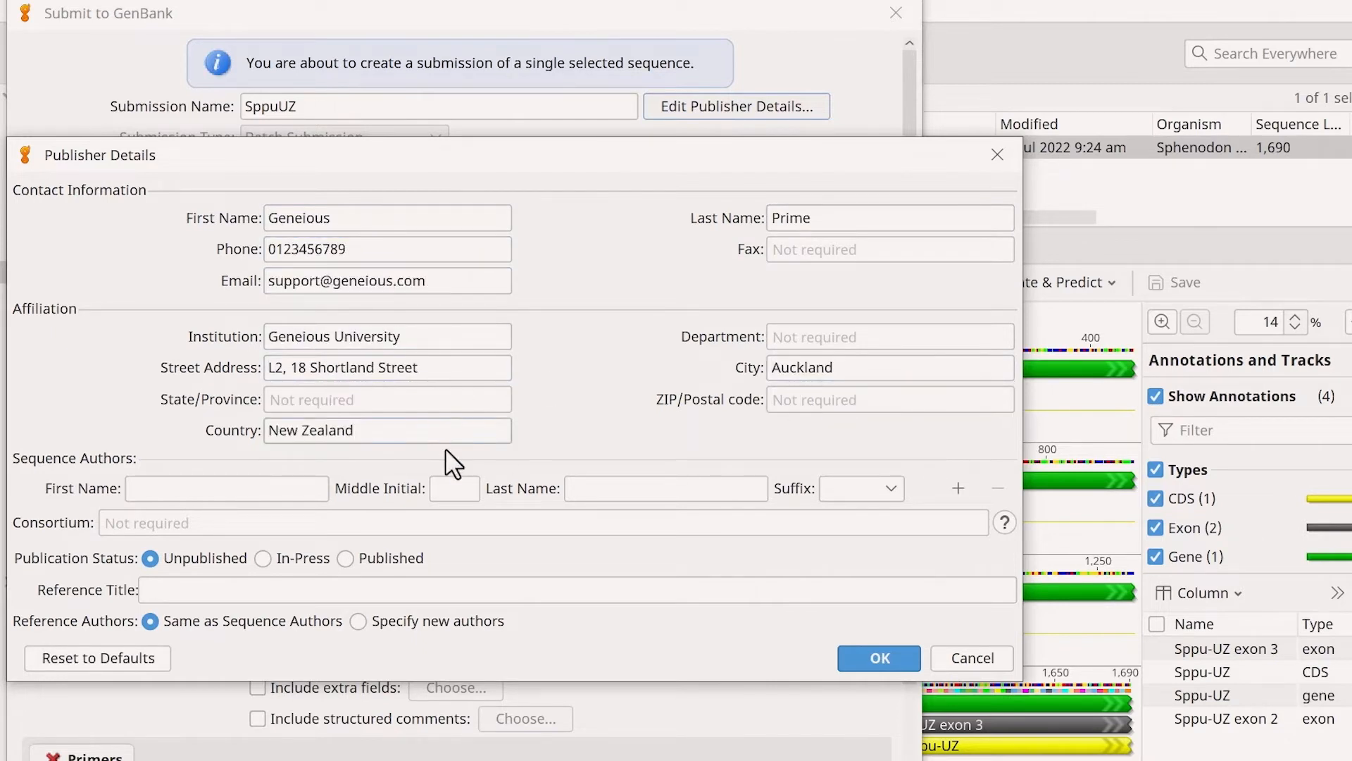
left_click(225, 489)
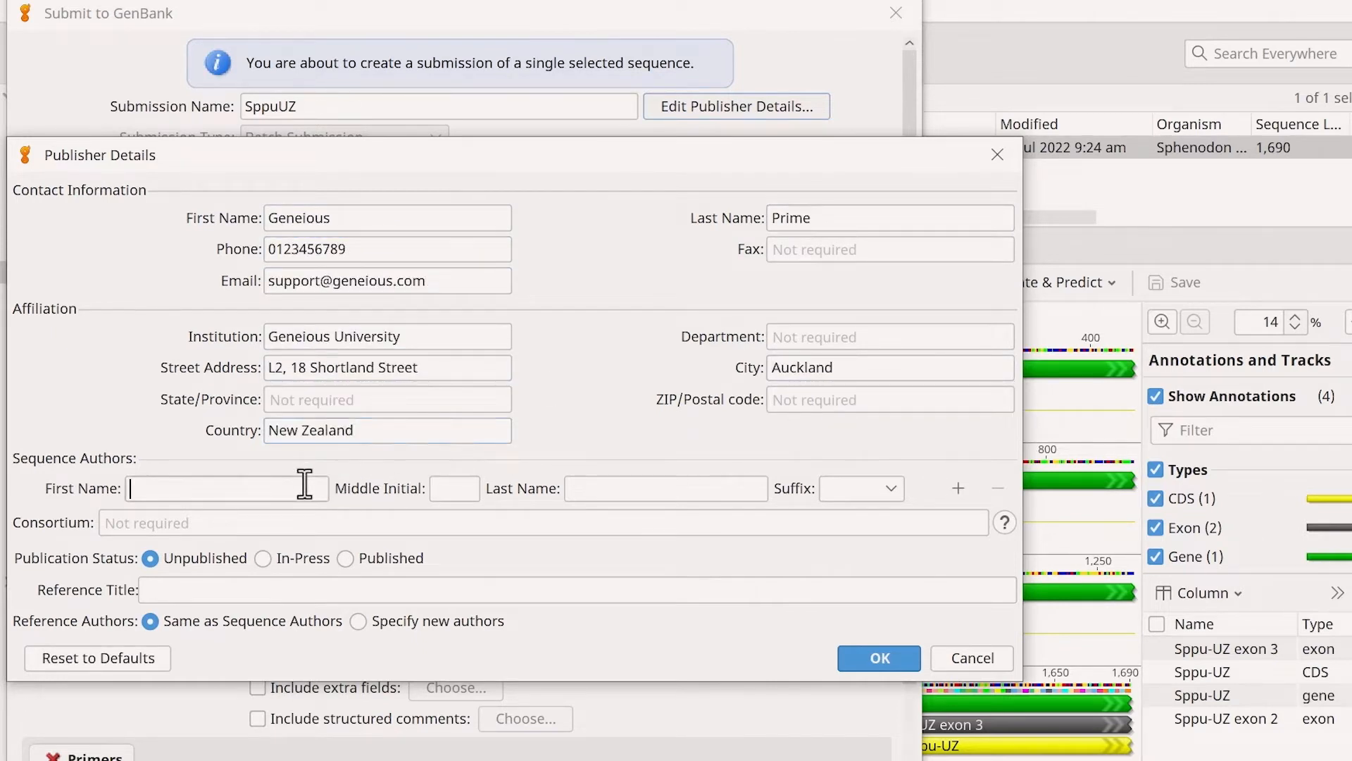
type("Geneious")
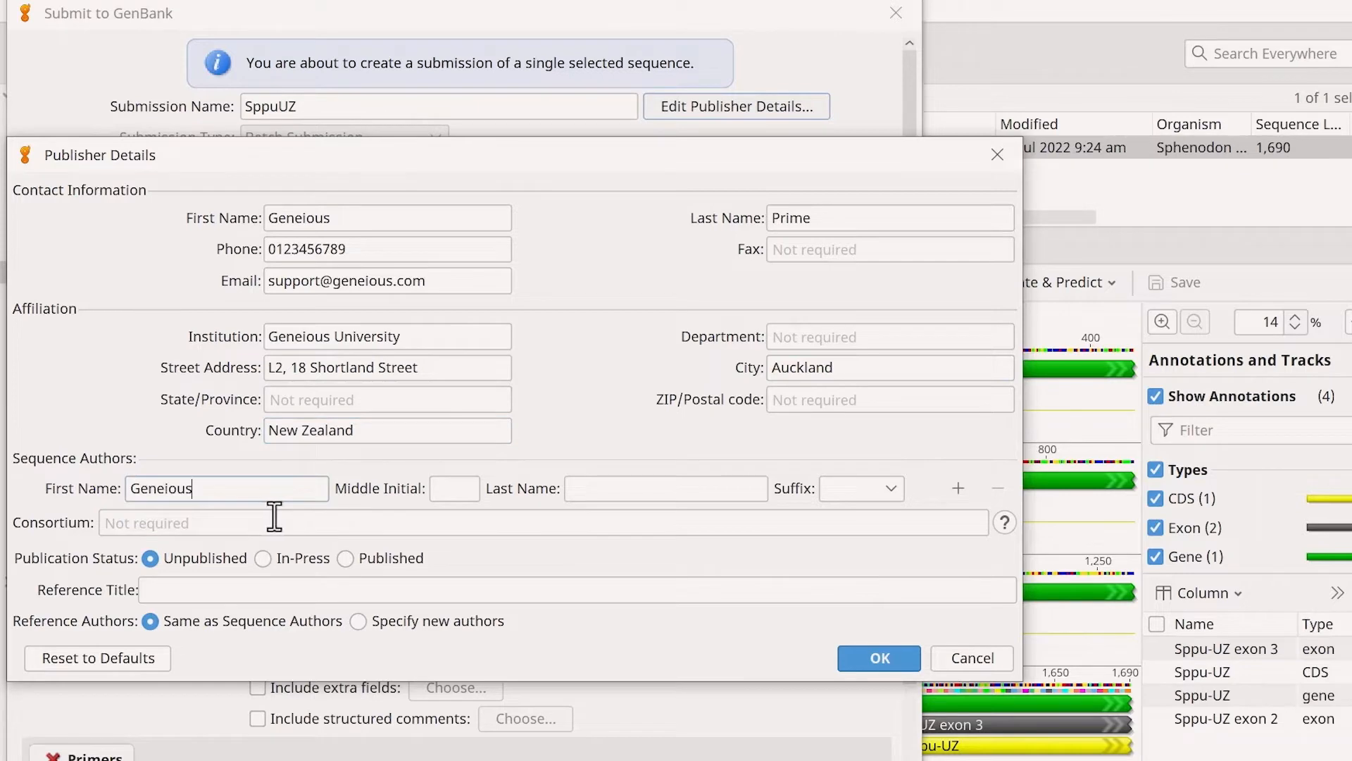
type("Prime")
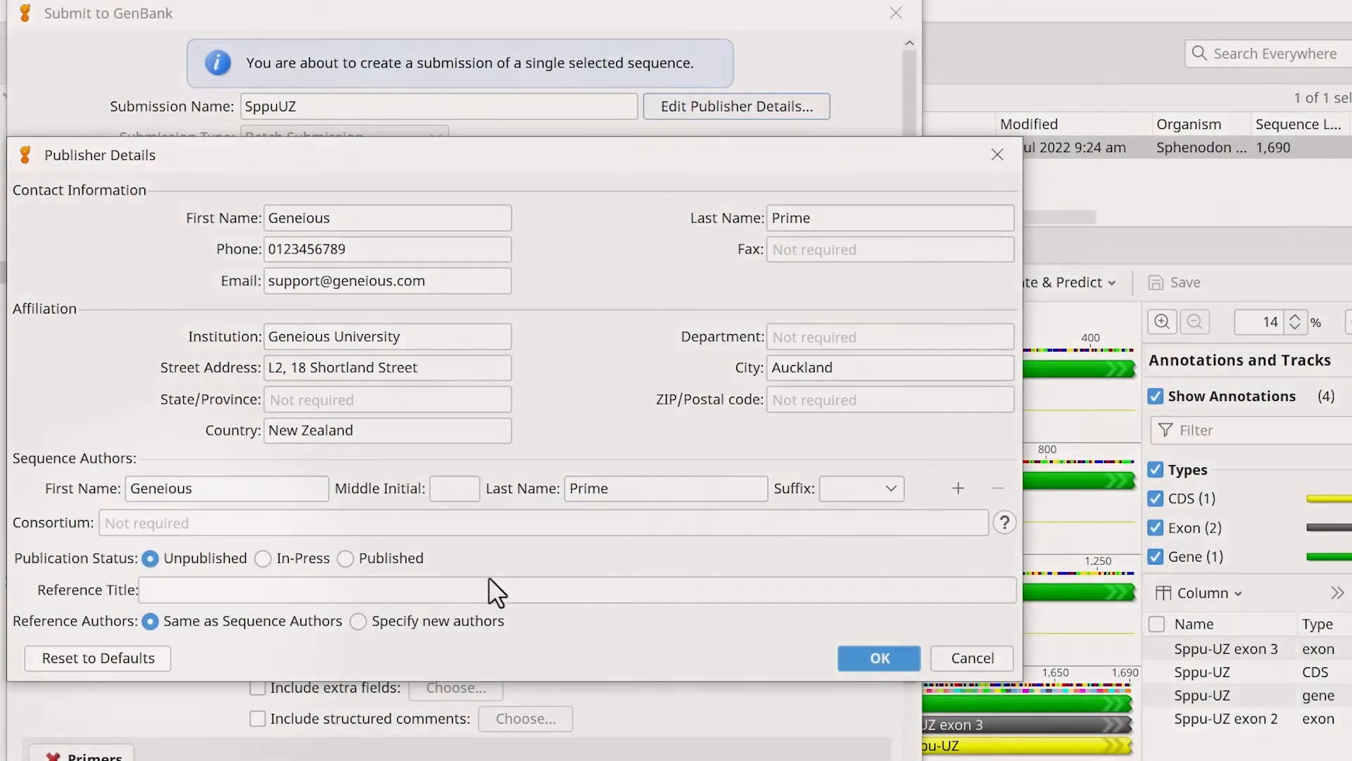
type("Journal title")
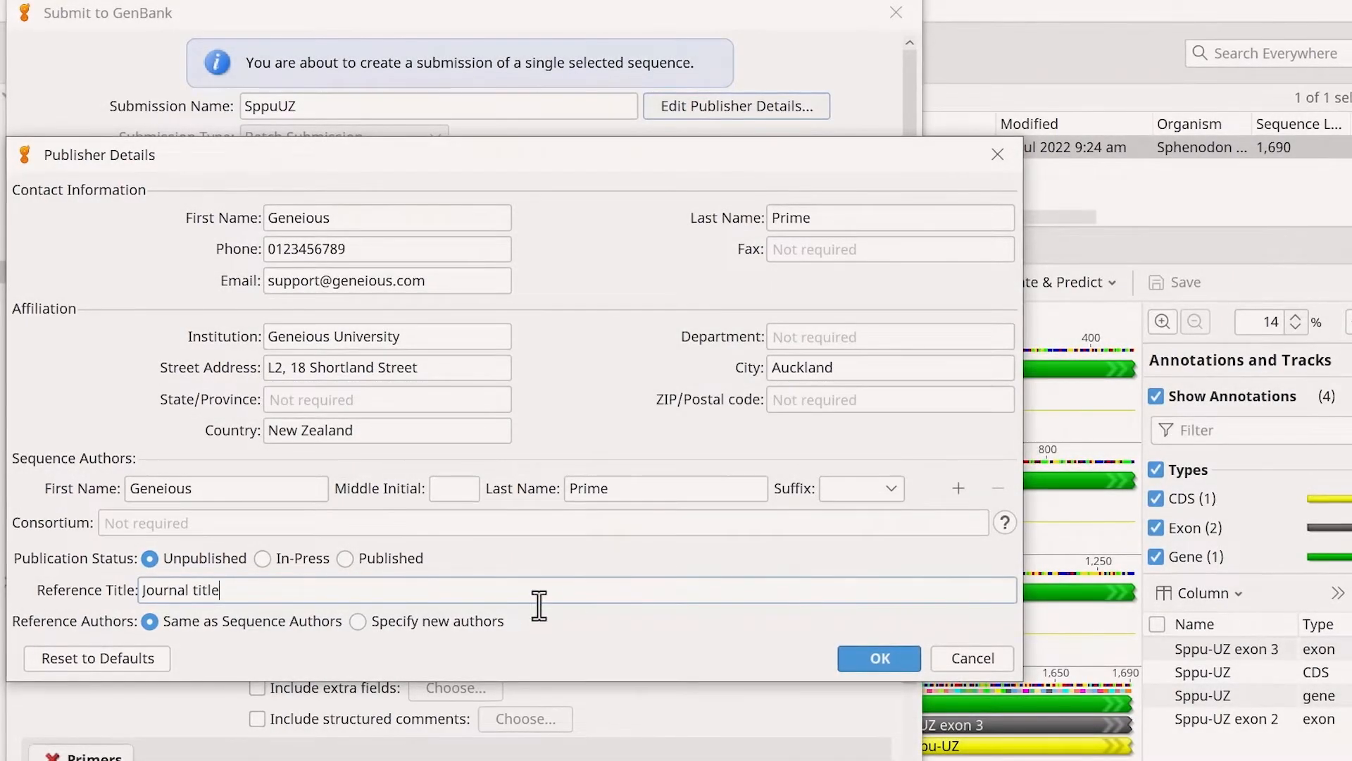
left_click(879, 658)
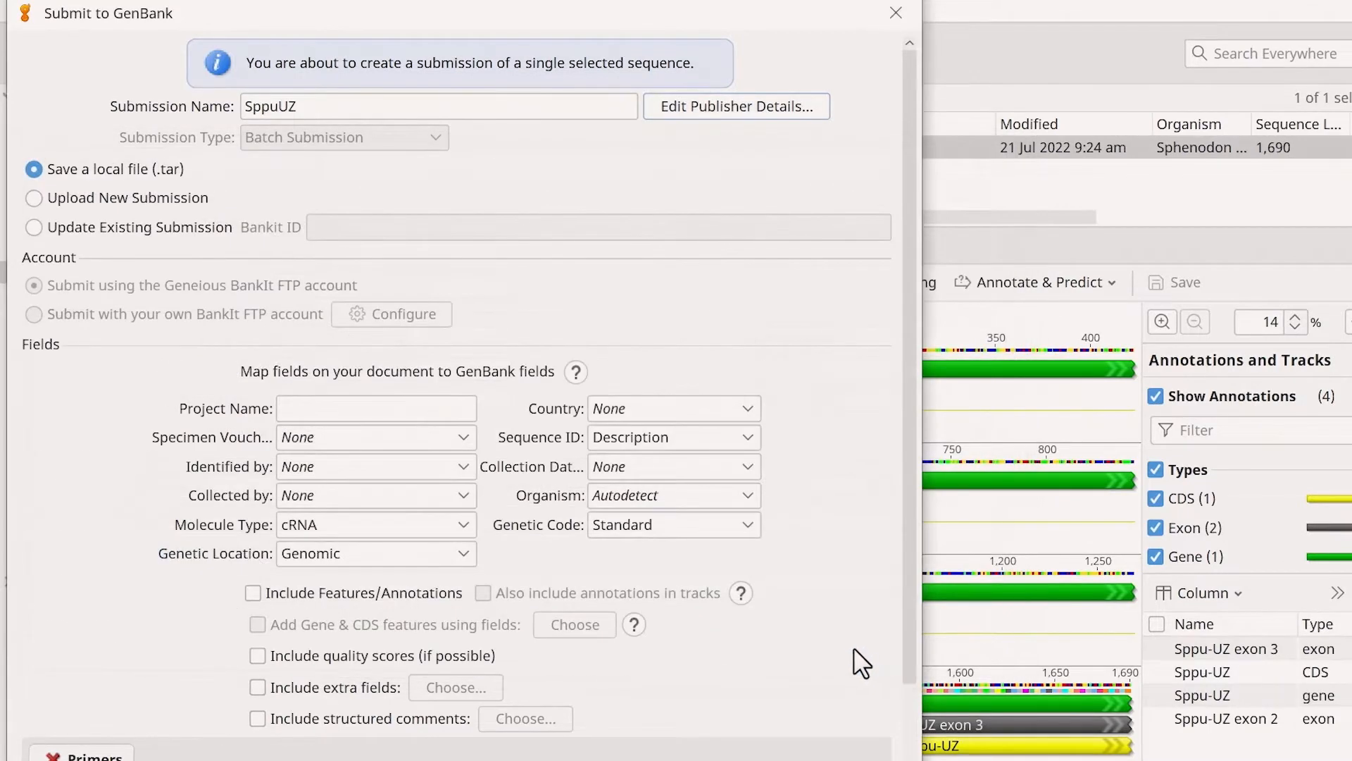
mouse_move(419, 435)
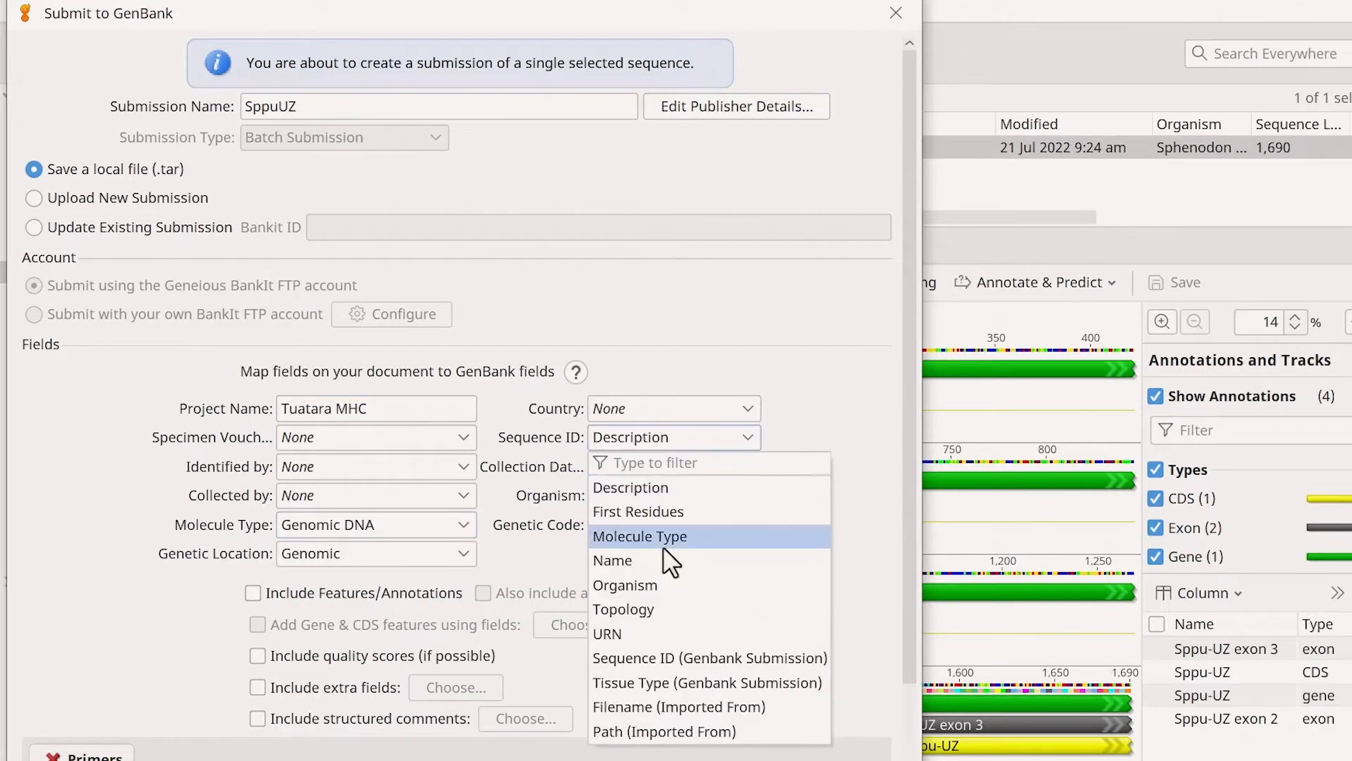
Map Sequence ID to its GenBank field and enable Include extra fields
left_click(710, 658)
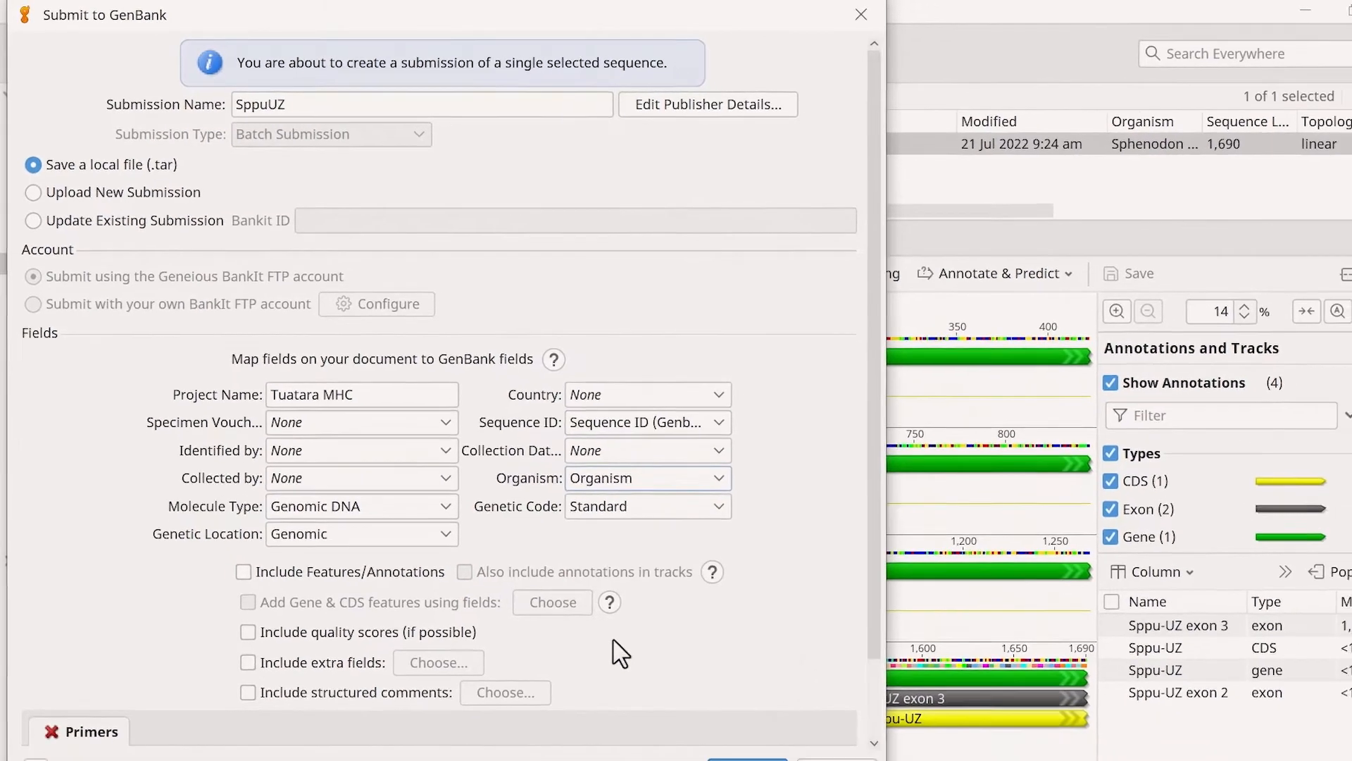
left_click(248, 662)
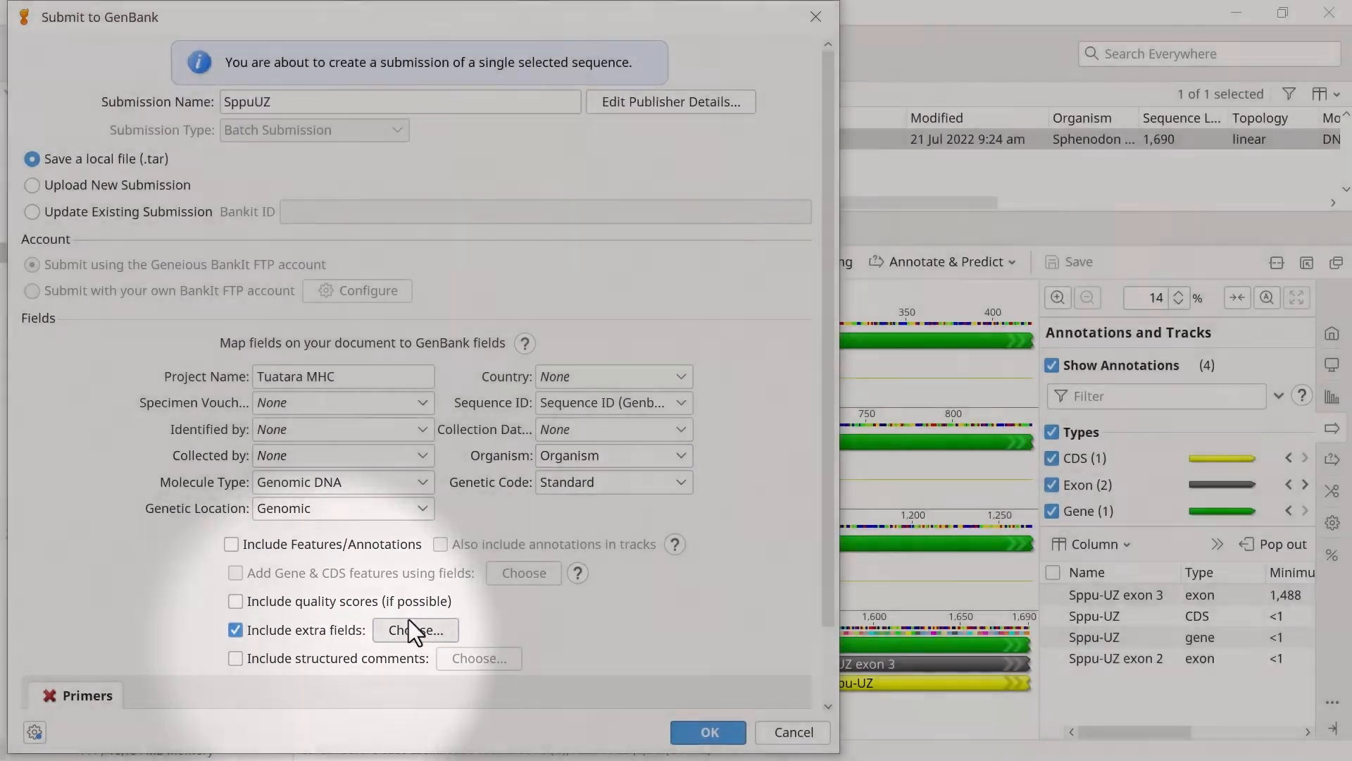
Map a Tissue_type extra field to Description and include features and annotations
left_click(416, 630)
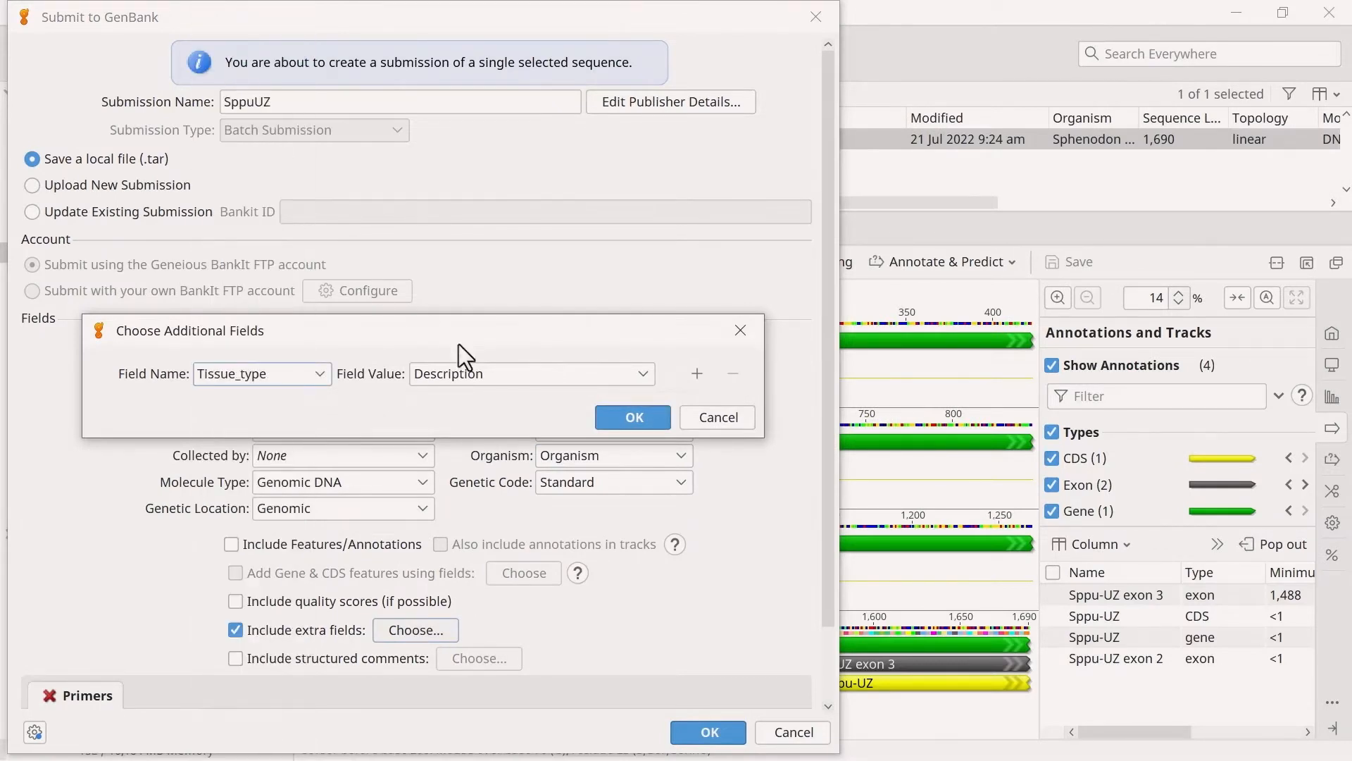
left_click(634, 417)
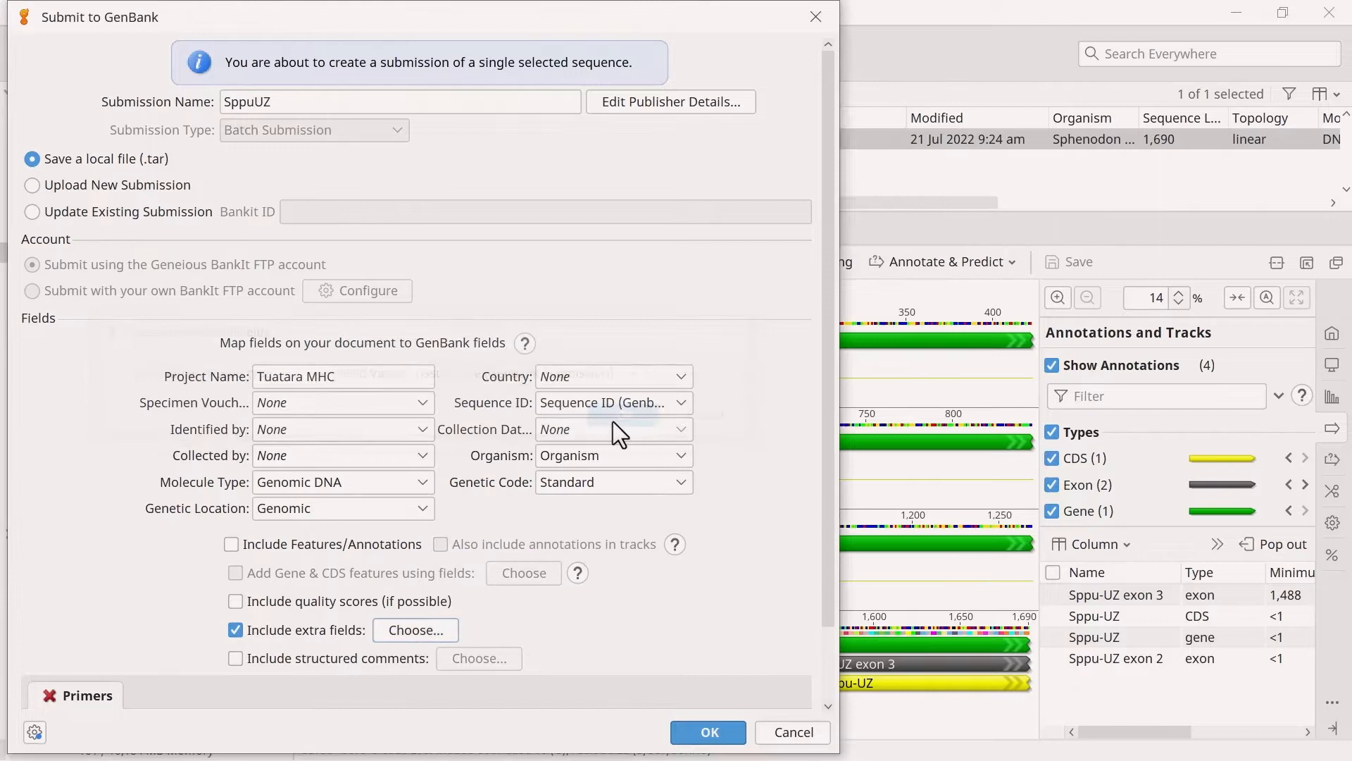
left_click(232, 545)
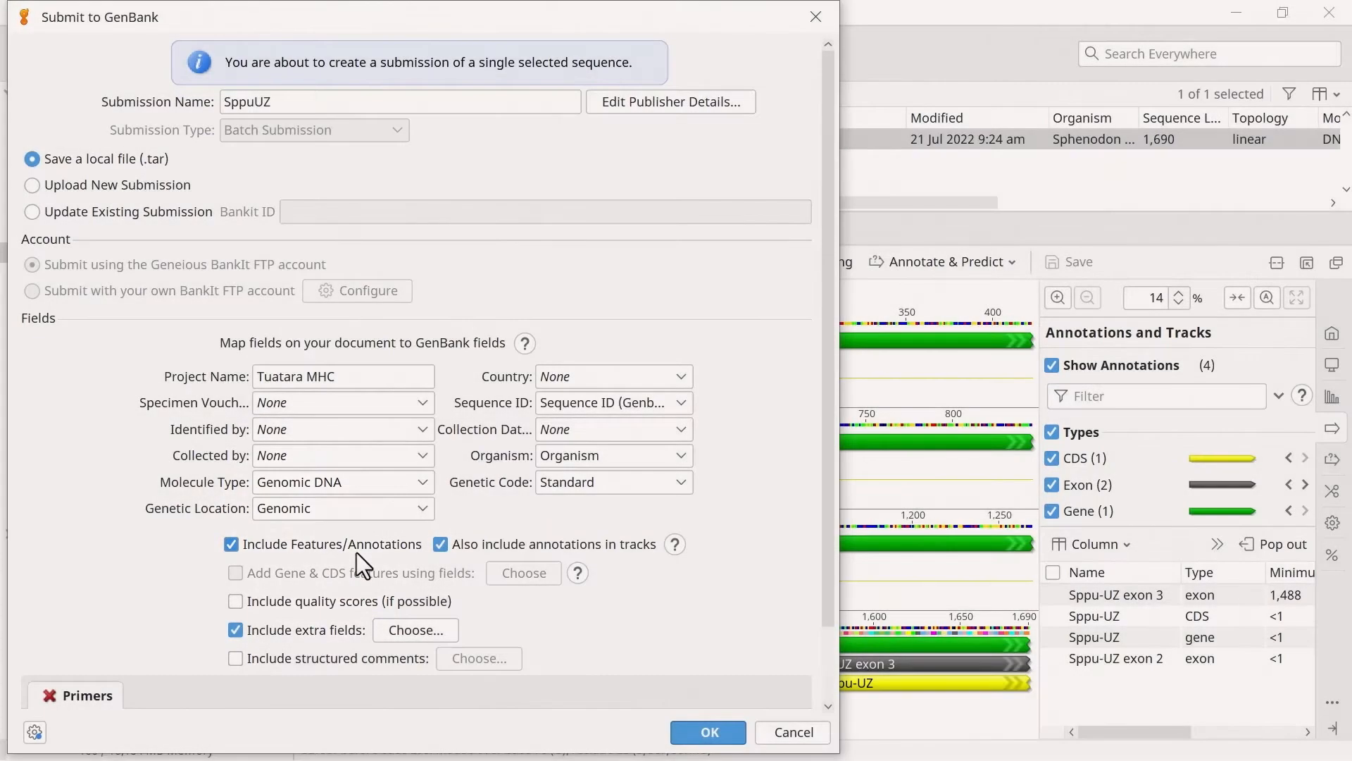
scroll("down", 3)
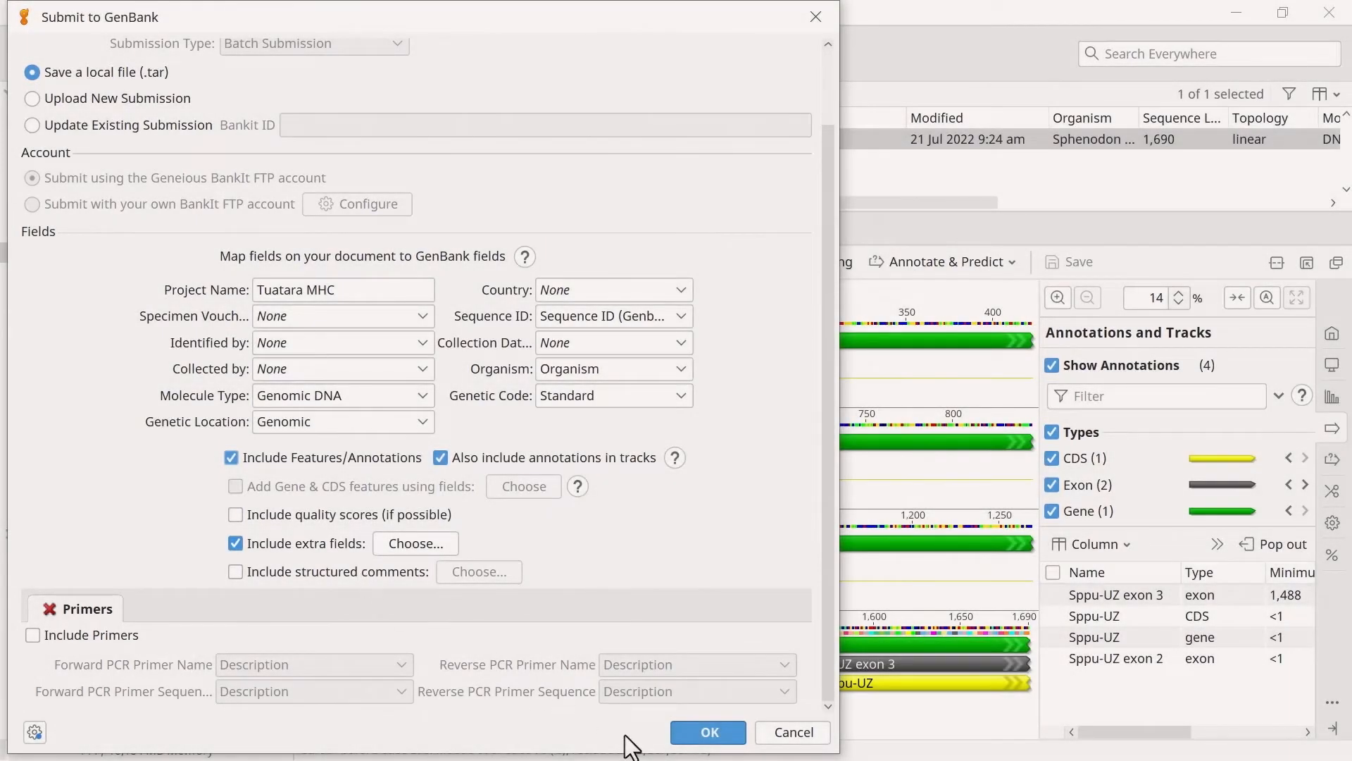
left_click(708, 731)
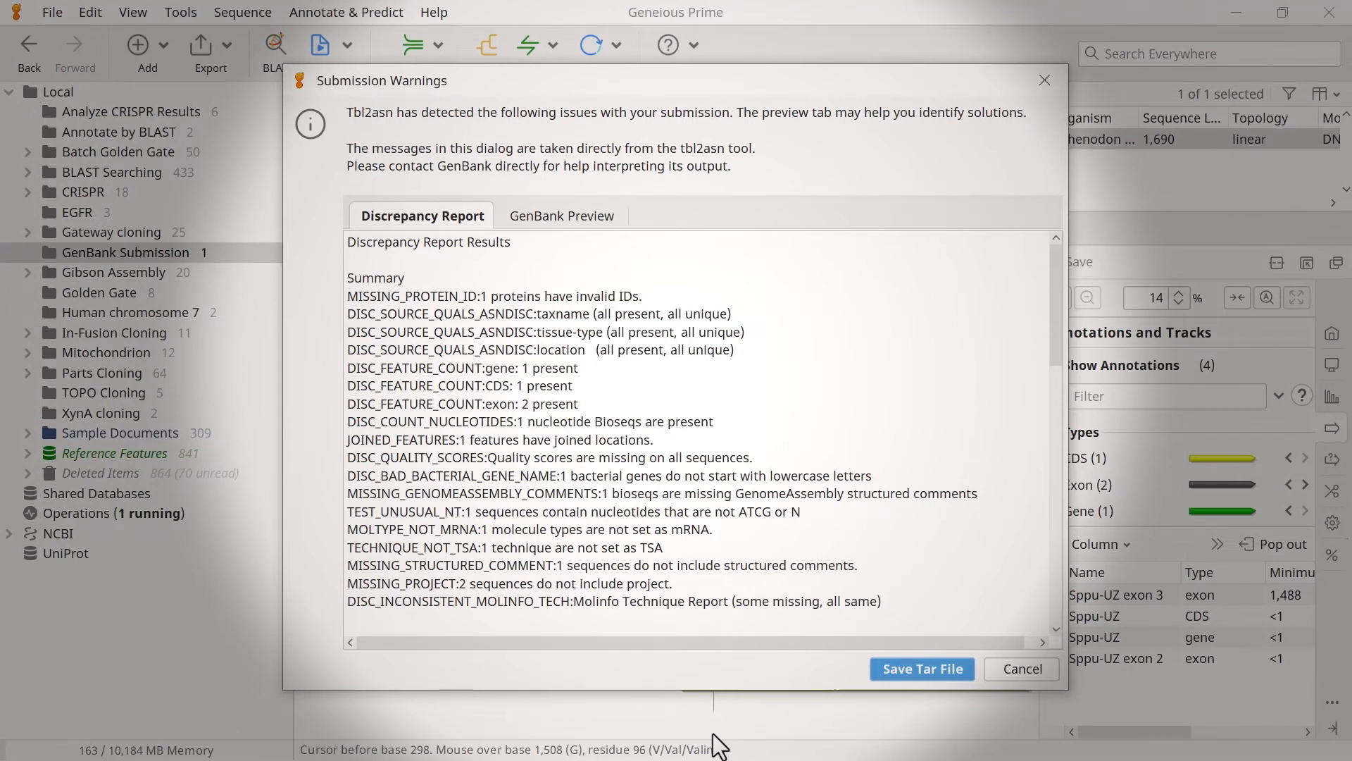
mouse_move(638, 515)
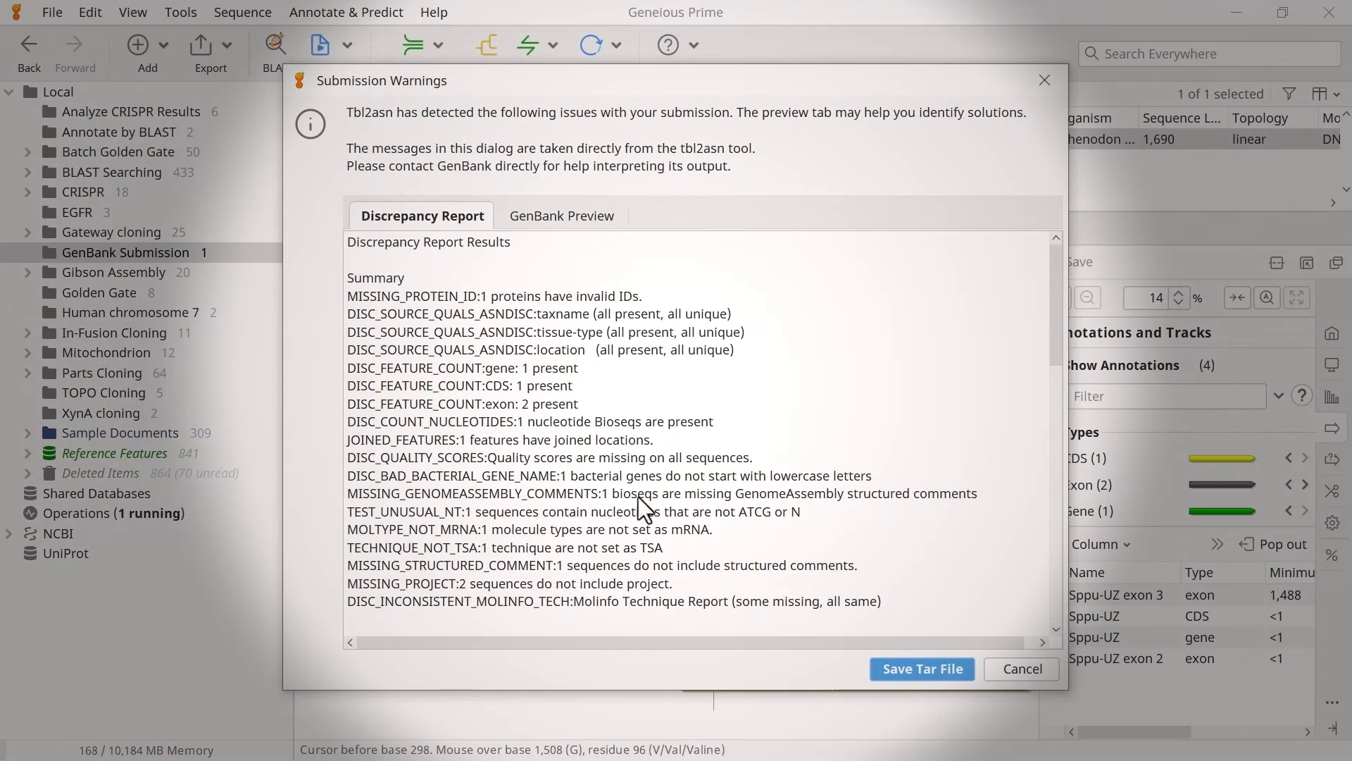
Scroll the GenBank Preview through source, gene, CDS, exon features and origin sequence
left_click(561, 216)
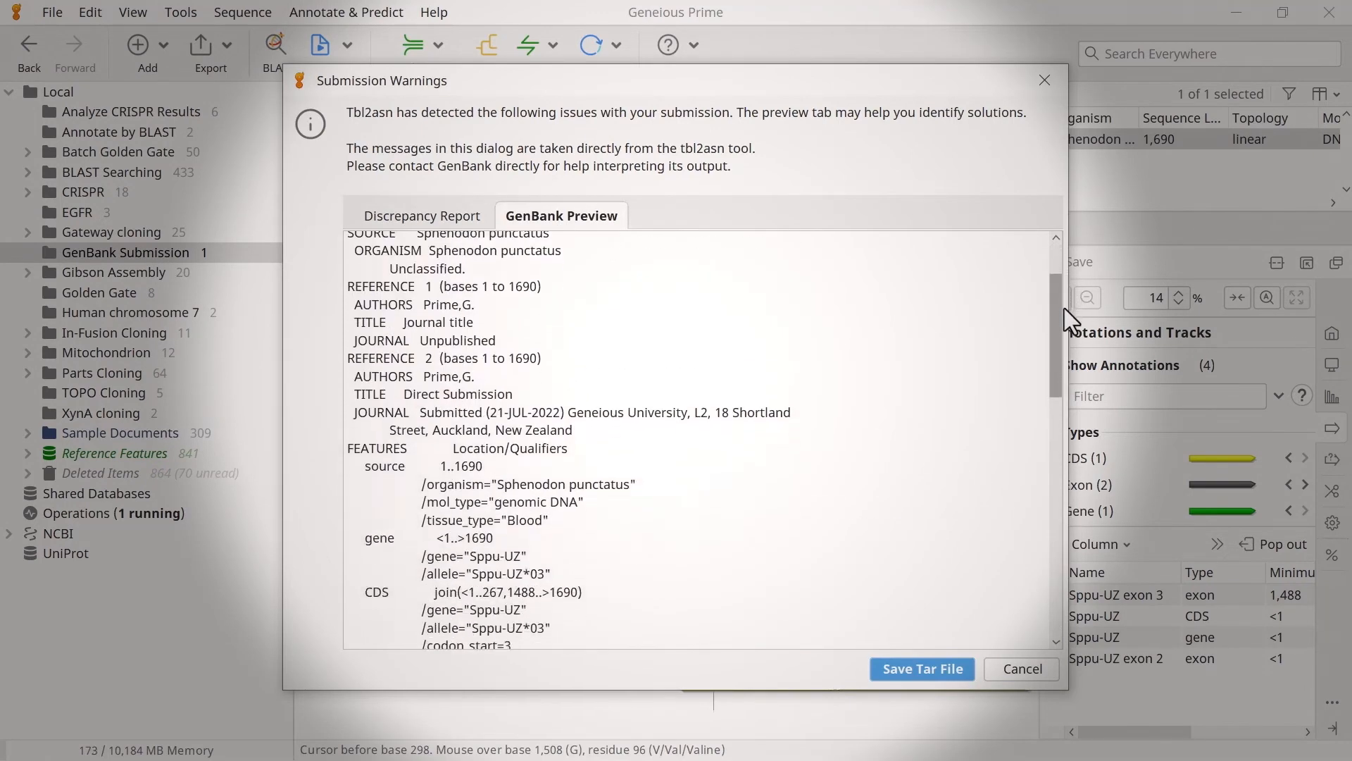
scroll("down", 3)
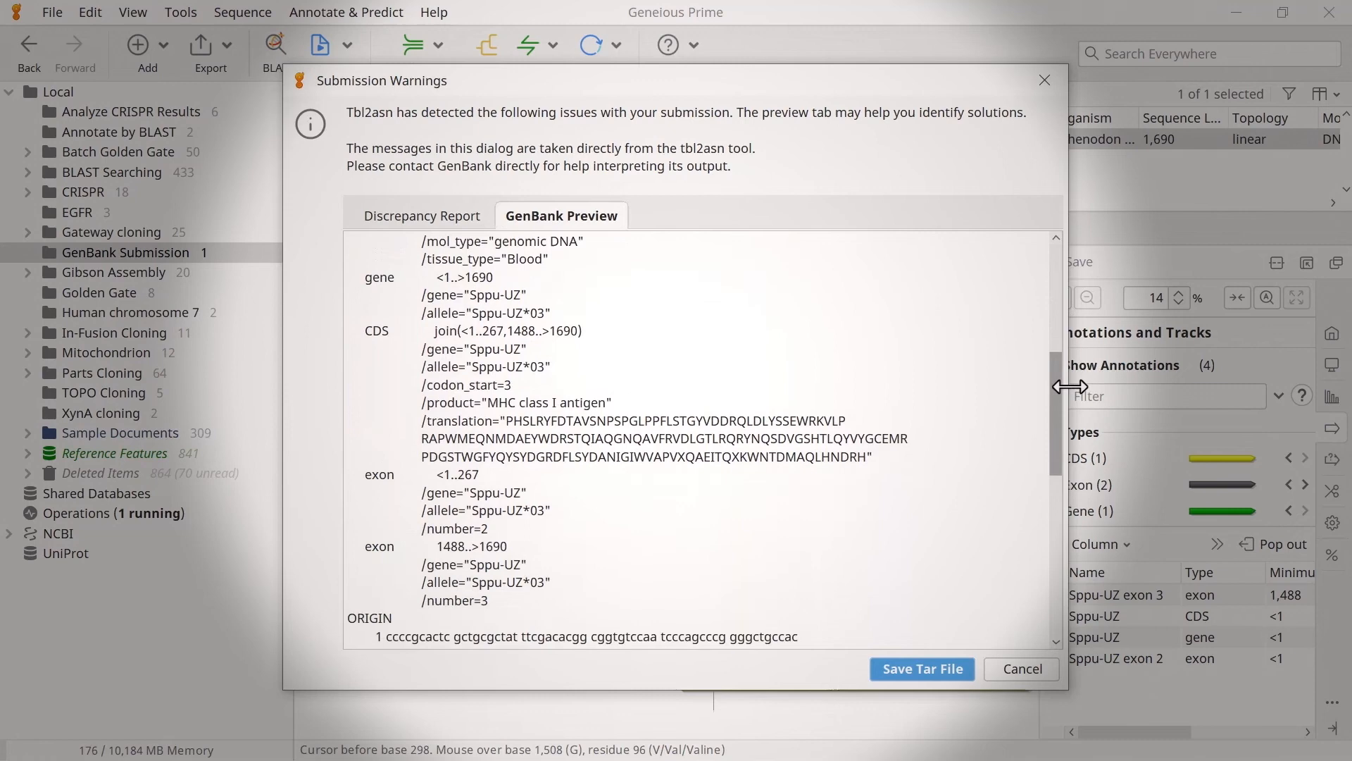
scroll("down", 3)
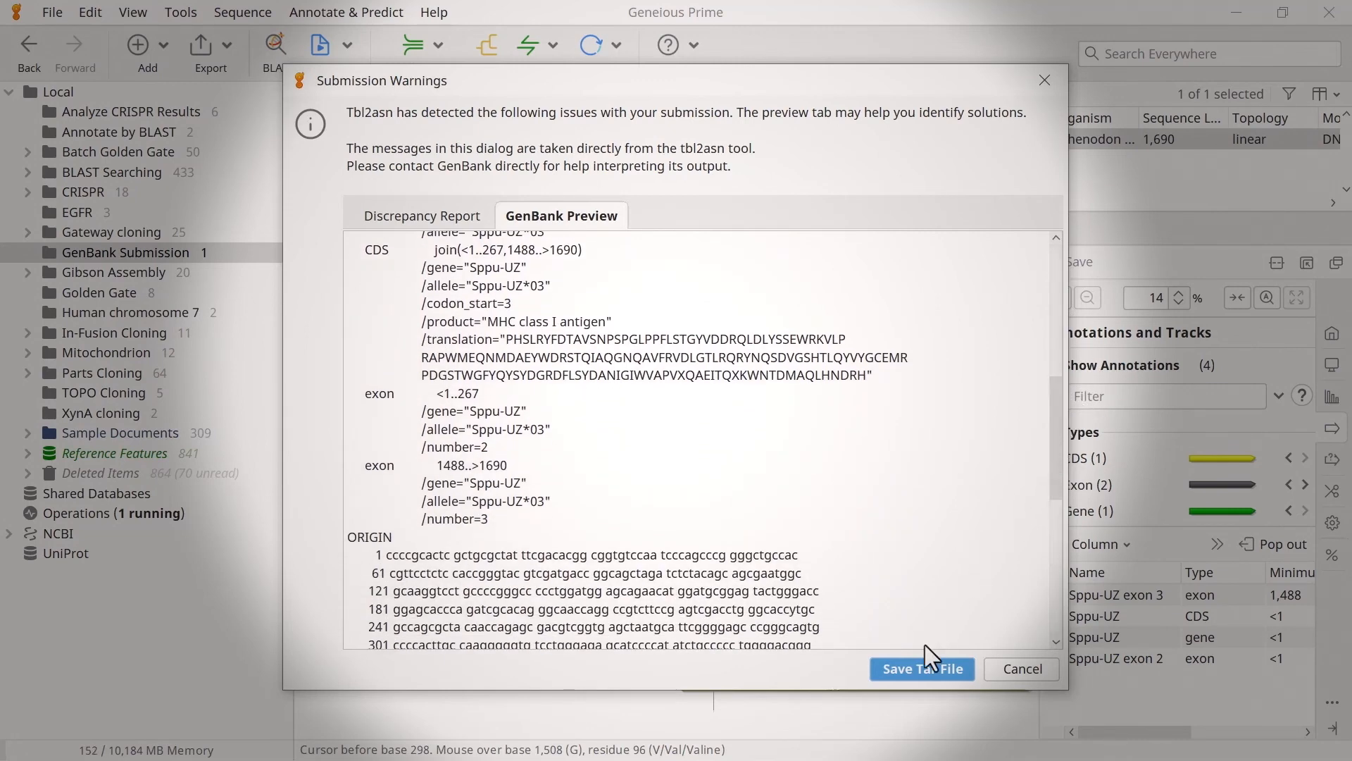
mouse_move(925, 662)
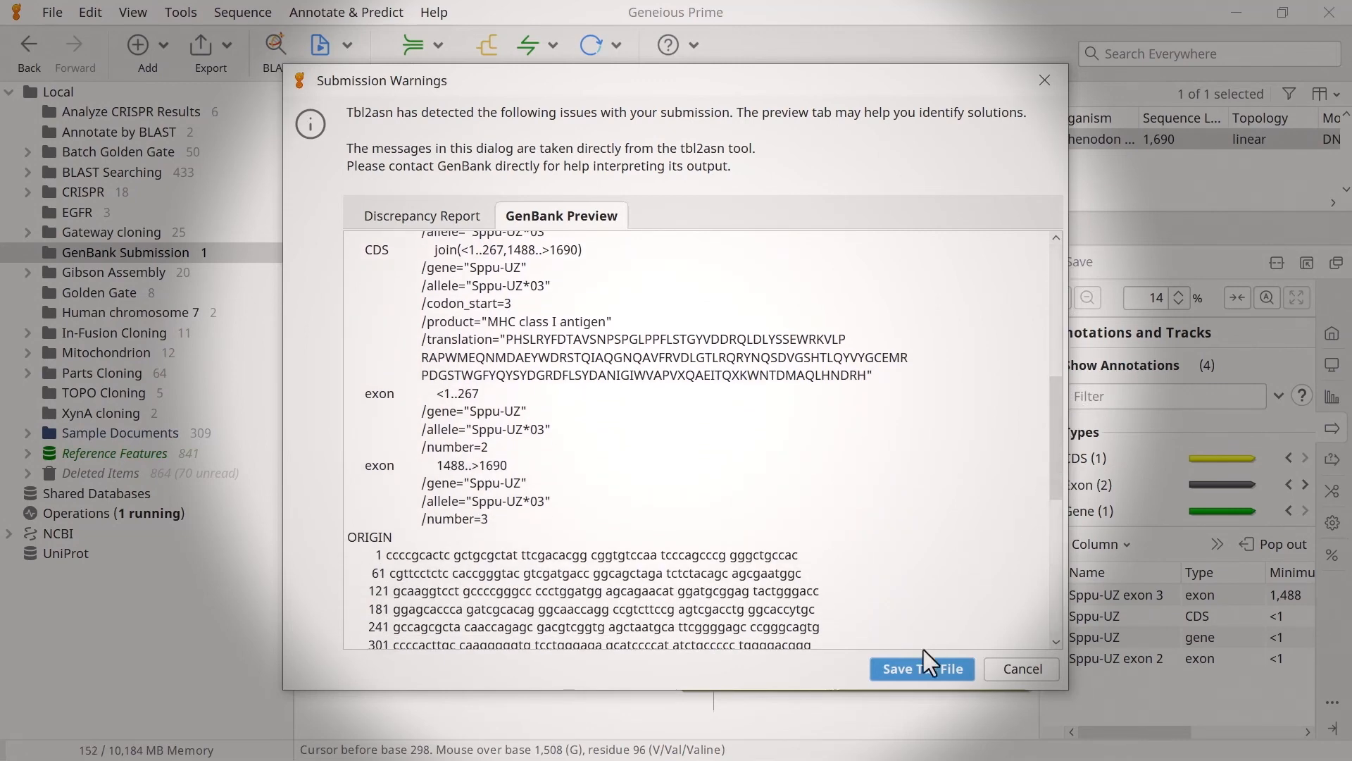